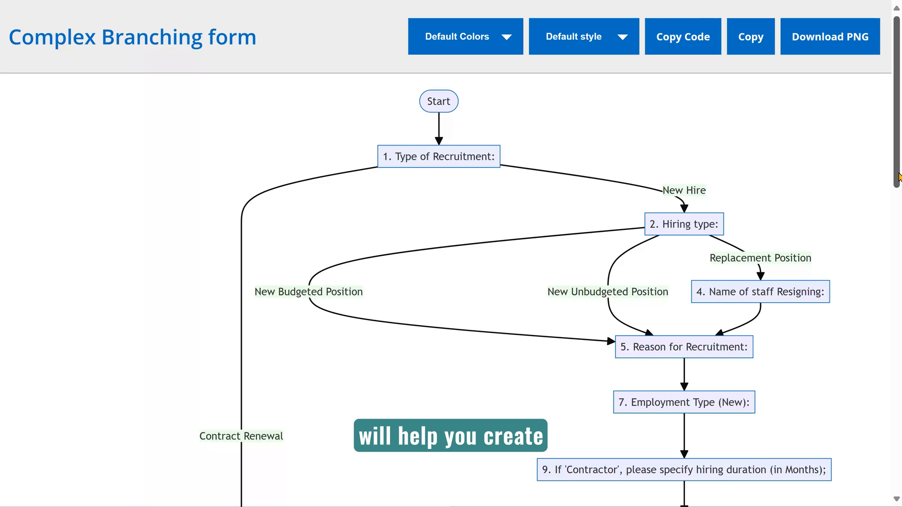
# Generate a flowchart of the 'MS Form with branching' survey via the Forms Diagram toolbar icon.
pyautogui.scroll(-3)
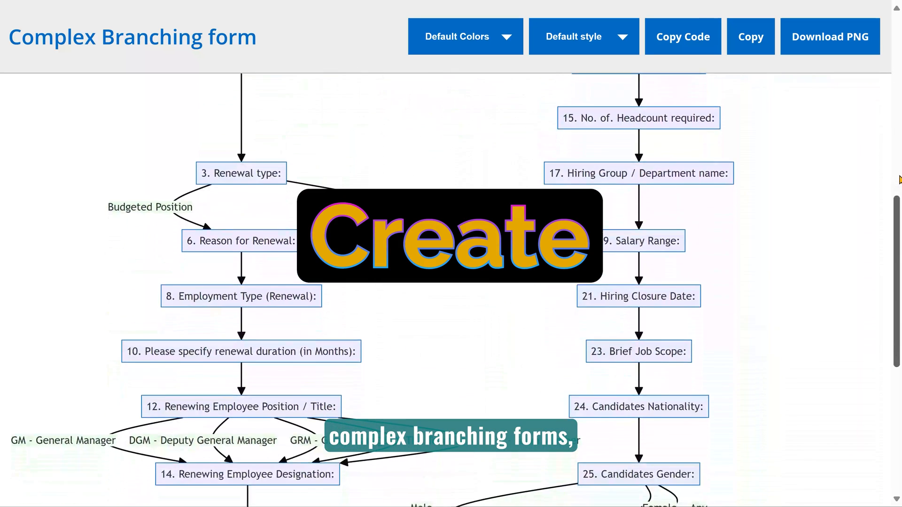
pyautogui.scroll(-3)
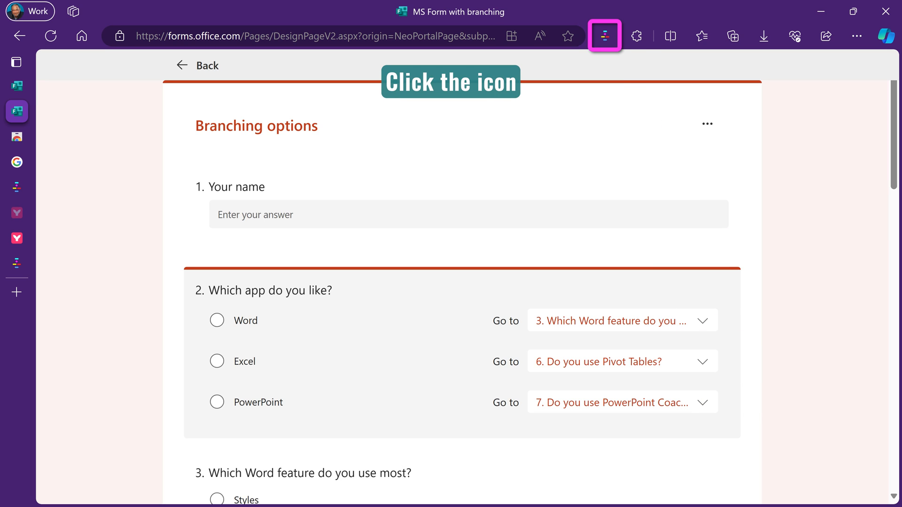
pyautogui.click(605, 36)
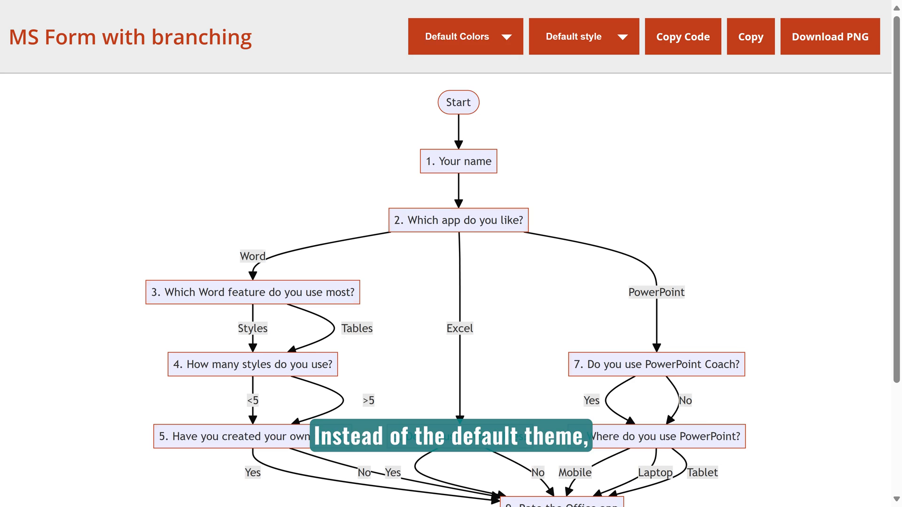
# Choose Theme Colors so question boxes use the form's palette, with line styles ready.
pyautogui.click(465, 36)
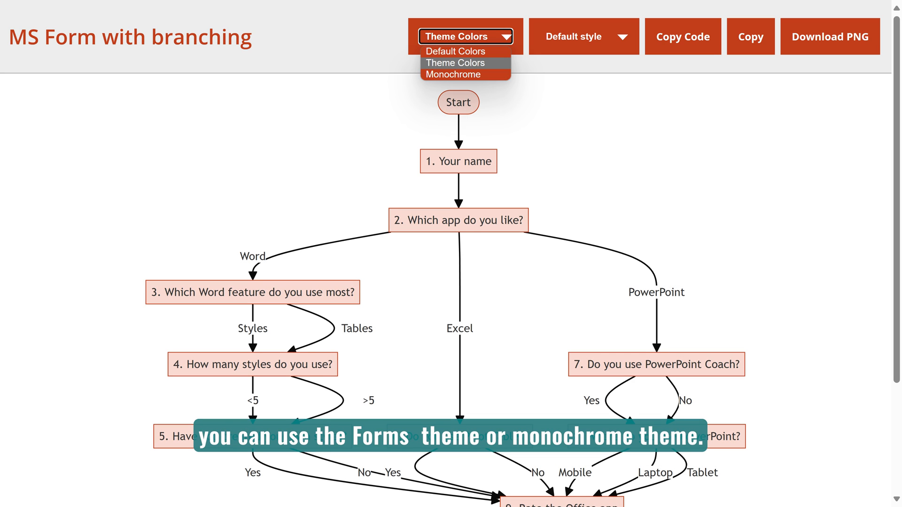
pyautogui.click(452, 74)
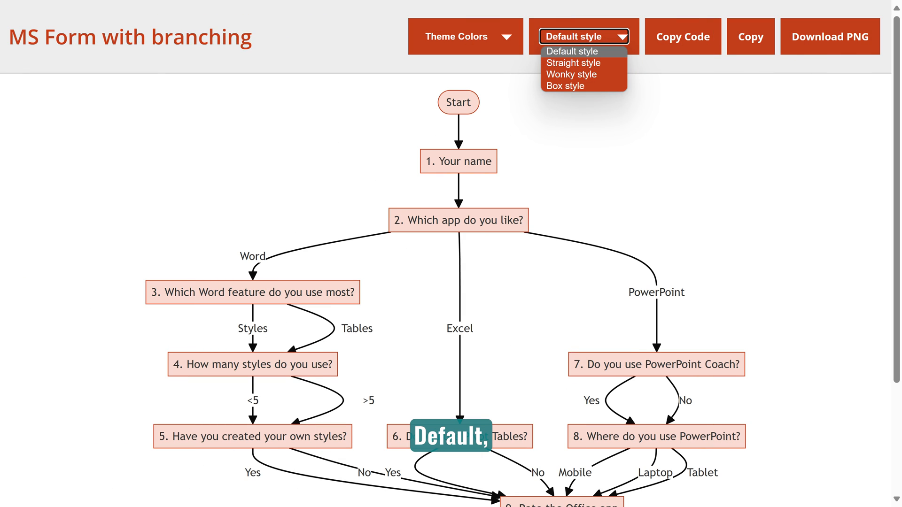
# Try Straight and another line style, return to Default style, and copy the diagram code.
pyautogui.click(574, 63)
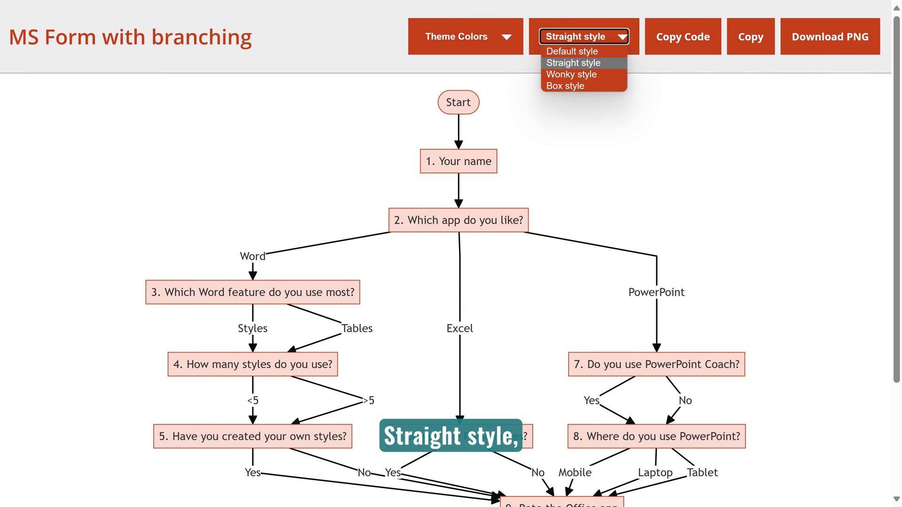
pyautogui.click(565, 86)
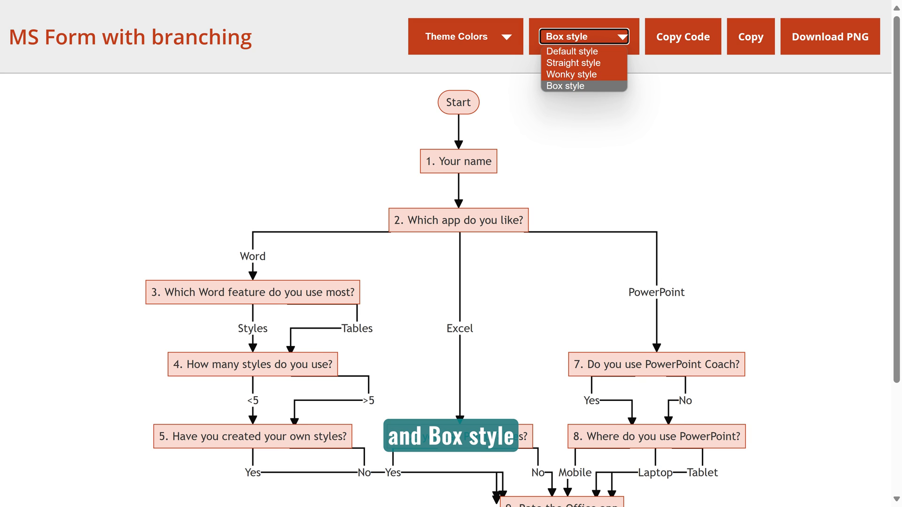
pyautogui.click(572, 51)
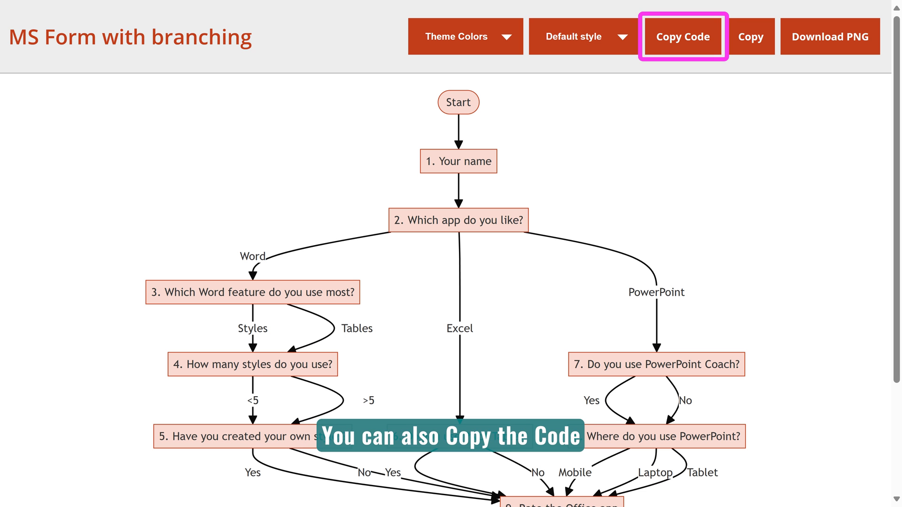
pyautogui.click(683, 37)
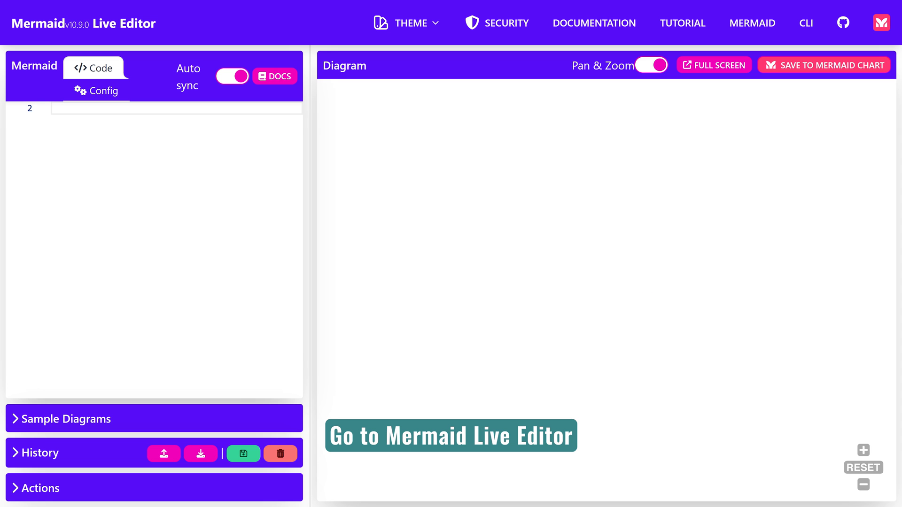